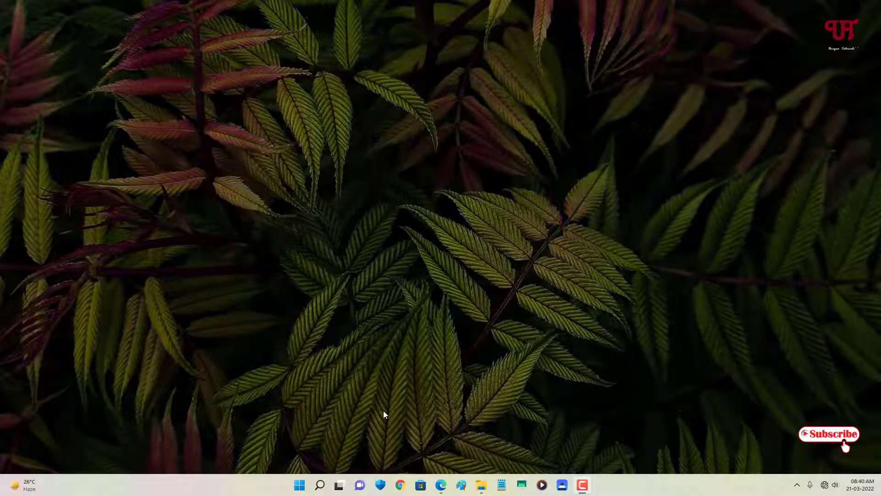
{"action": "mouse_move", "coordinate": [417, 392]}
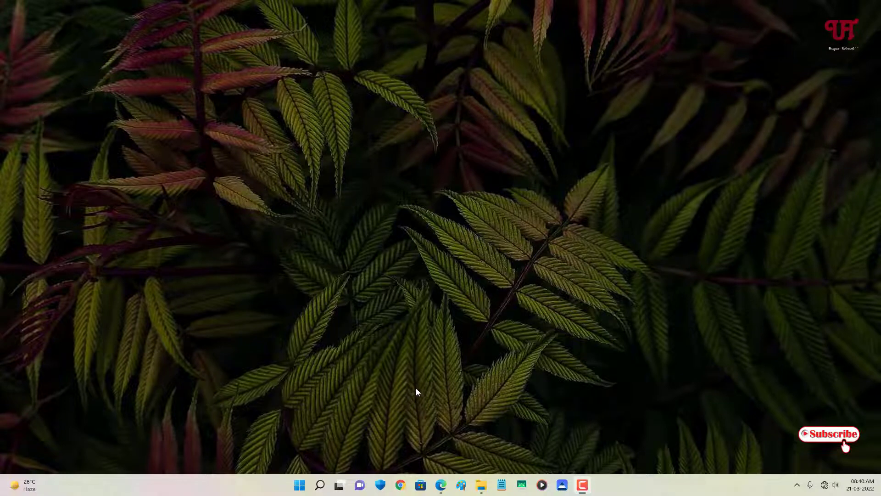
{"action": "mouse_move", "coordinate": [429, 307]}
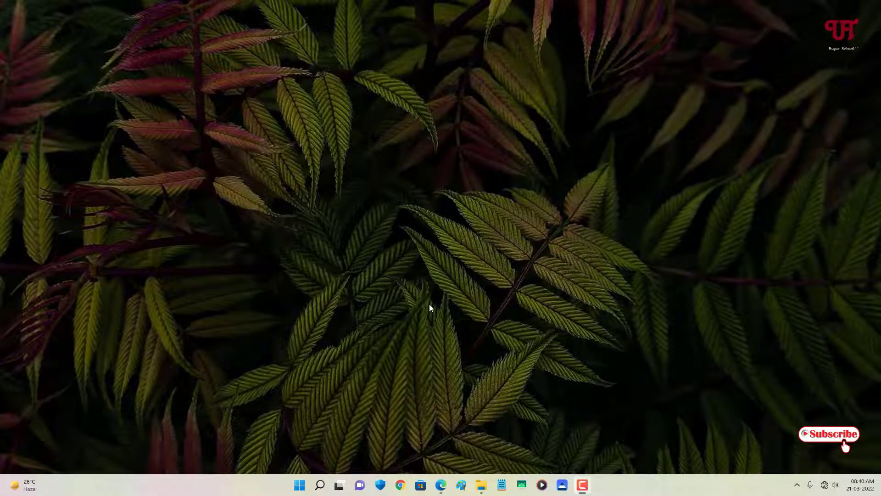
{"action": "mouse_move", "coordinate": [335, 347]}
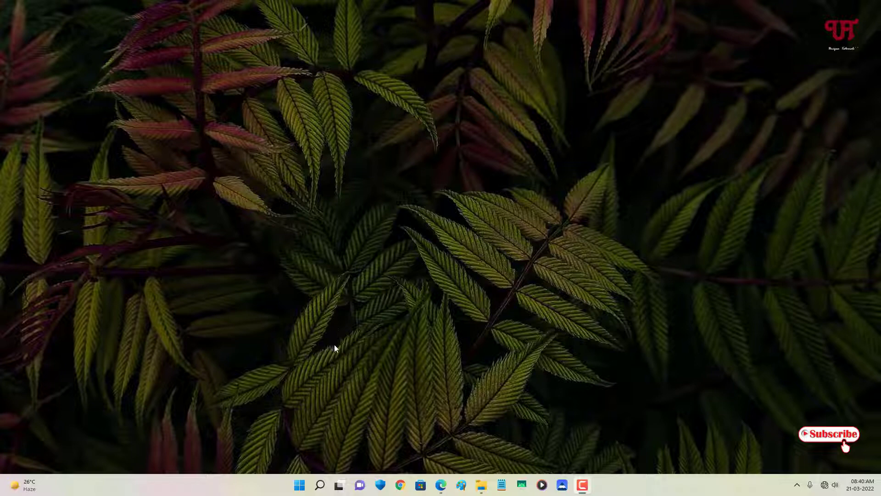
{"action": "mouse_move", "coordinate": [338, 357]}
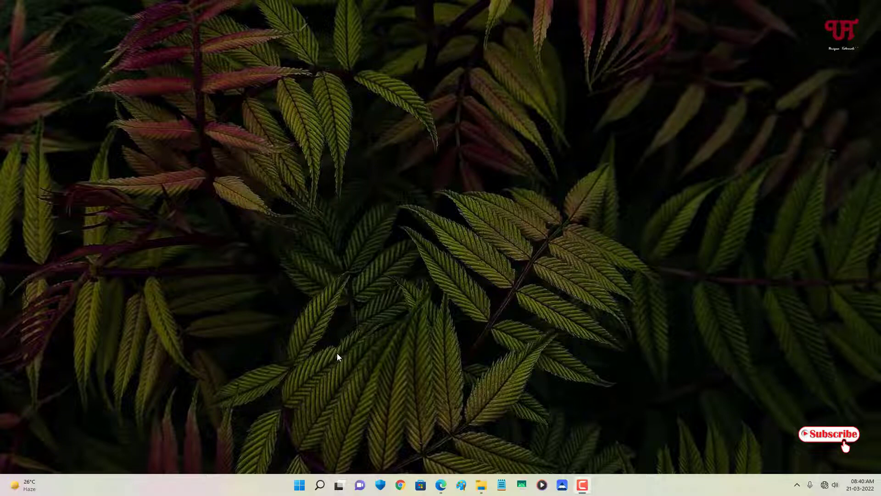
{"action": "mouse_move", "coordinate": [469, 385]}
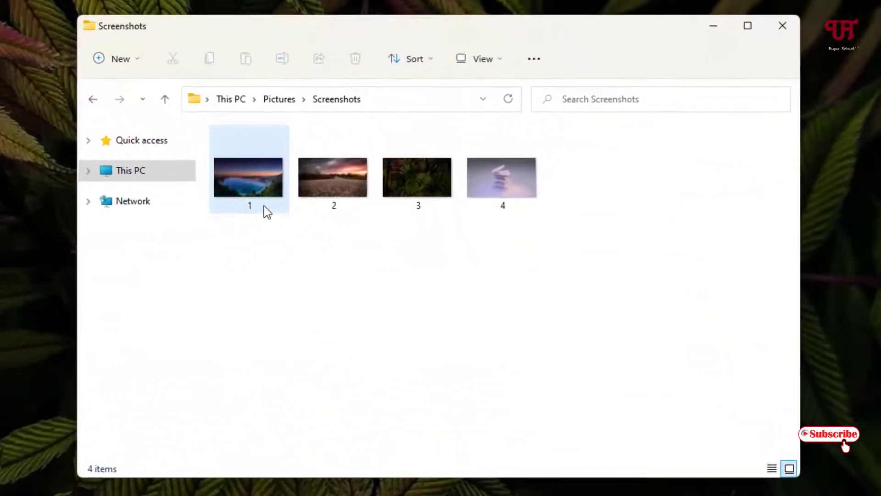
Step: Turn on file name extensions so the screenshots display as 1.jpg through 4.jpg
{"action": "left_click", "coordinate": [333, 177]}
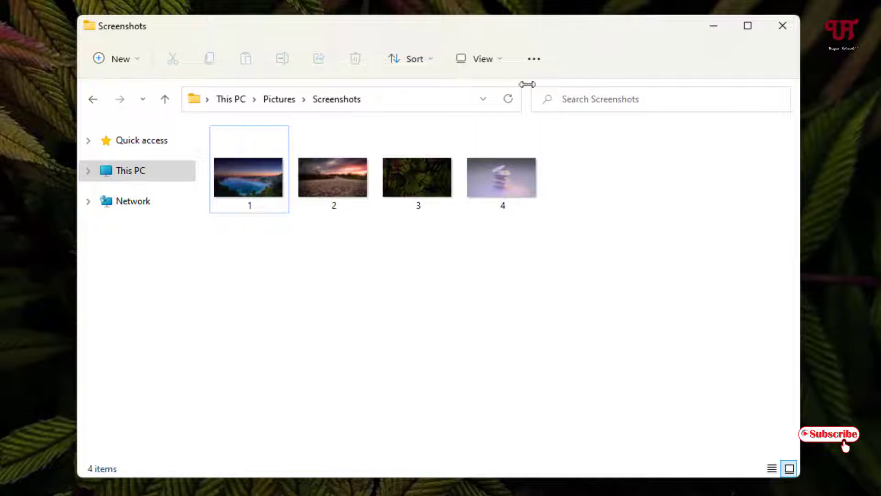
{"action": "left_click", "coordinate": [481, 58]}
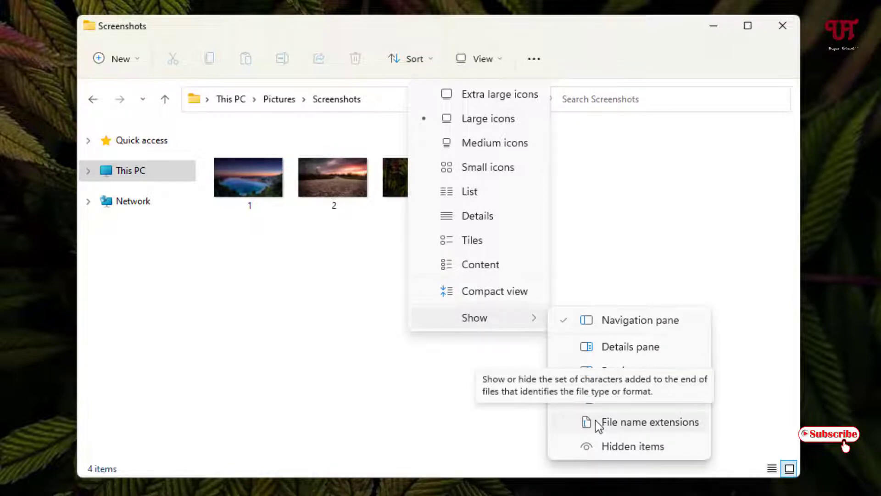
{"action": "left_click", "coordinate": [650, 421]}
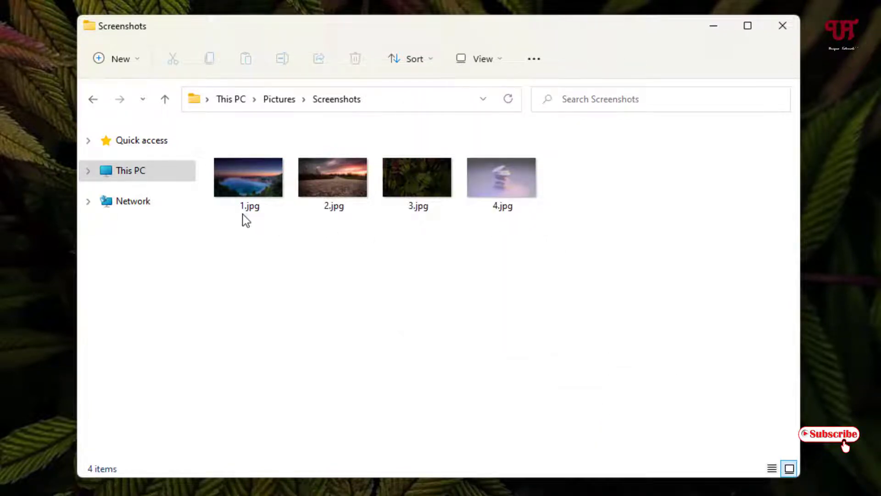
{"action": "left_click", "coordinate": [501, 177]}
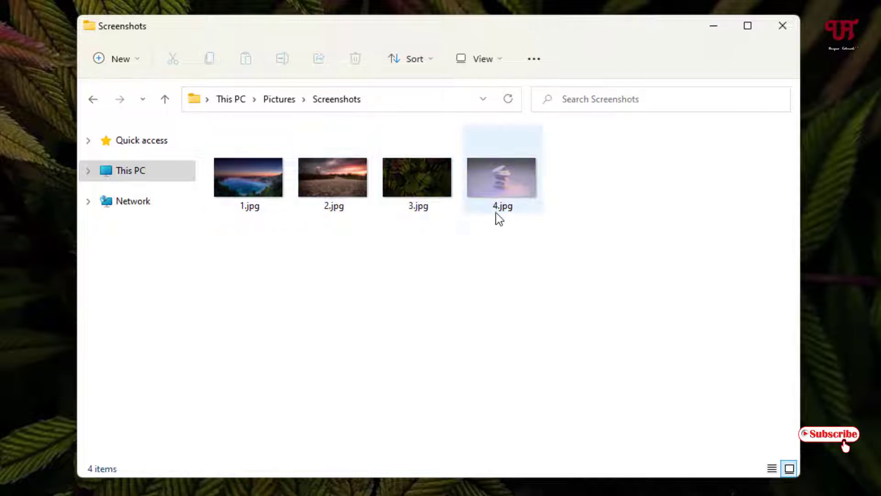
{"action": "left_click", "coordinate": [535, 233]}
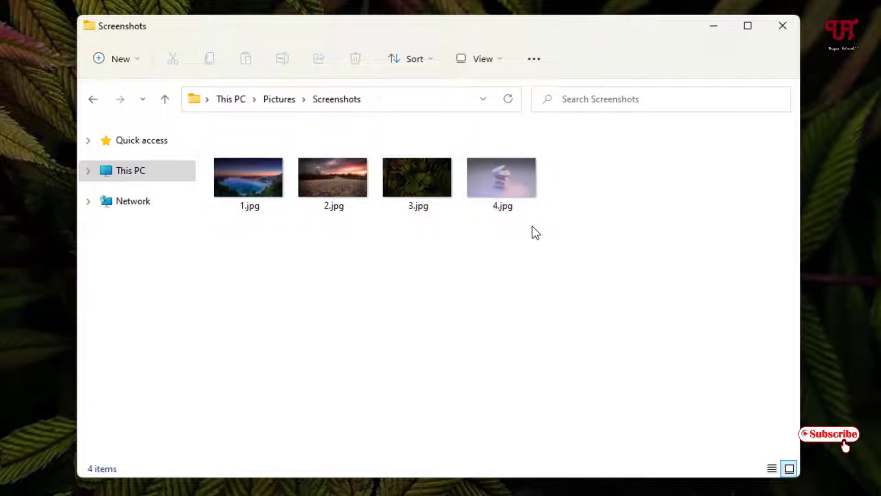
{"action": "key", "text": "ctrl+a"}
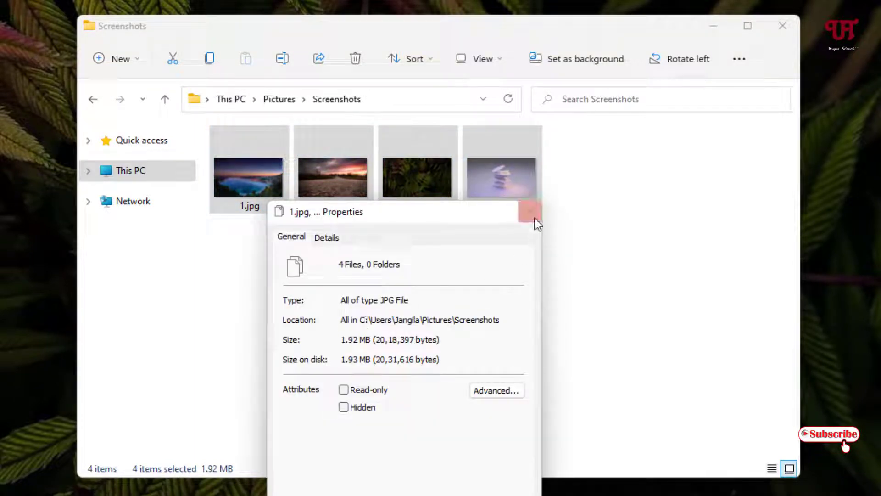
{"action": "left_click", "coordinate": [532, 216]}
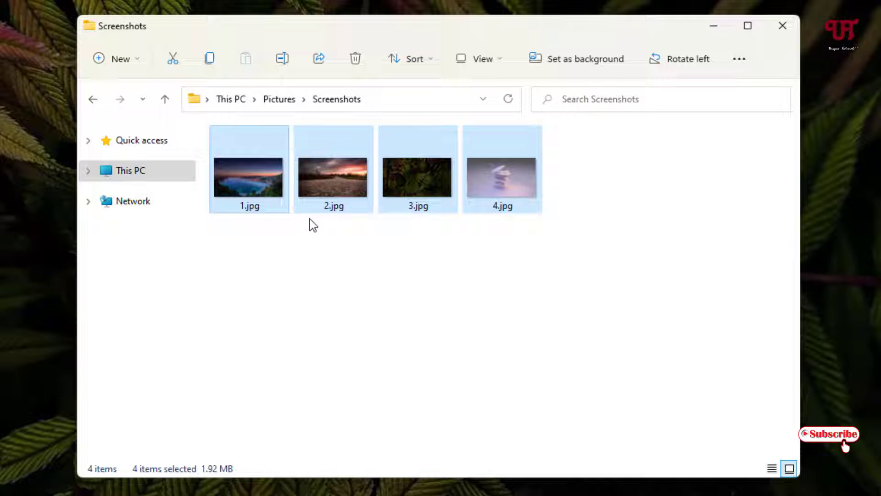
{"action": "mouse_move", "coordinate": [540, 211]}
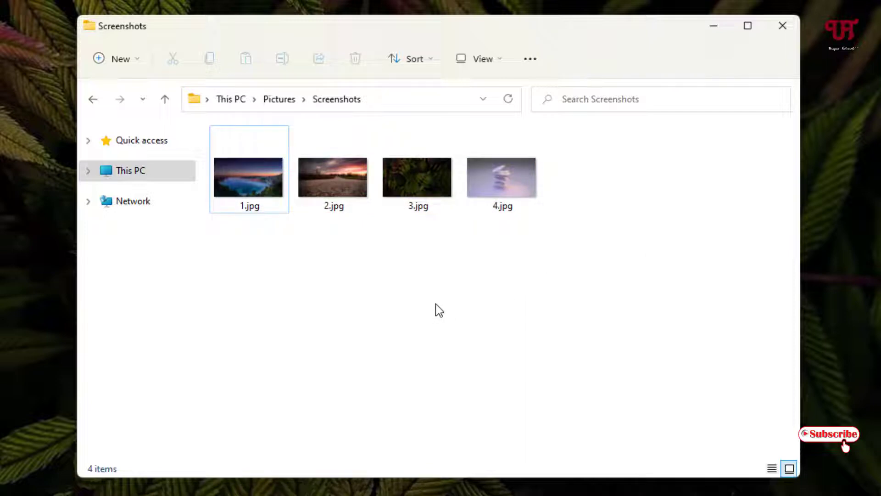
{"action": "mouse_move", "coordinate": [565, 48]}
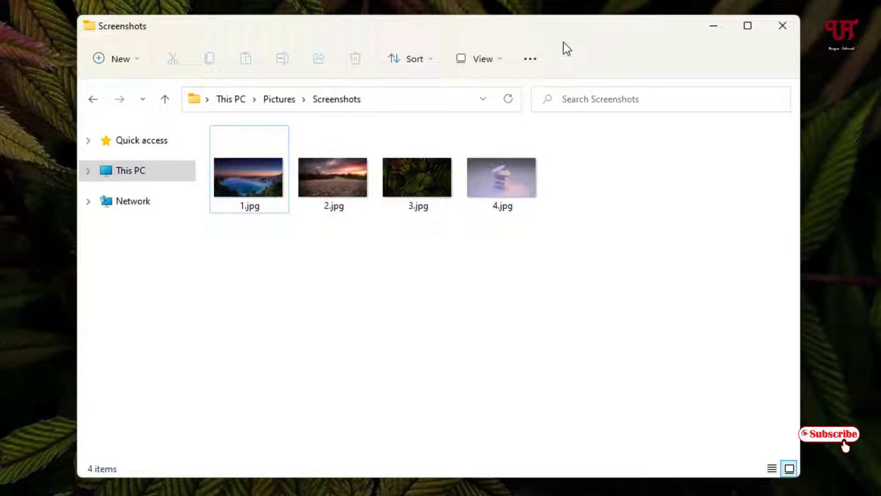
{"action": "mouse_move", "coordinate": [711, 31]}
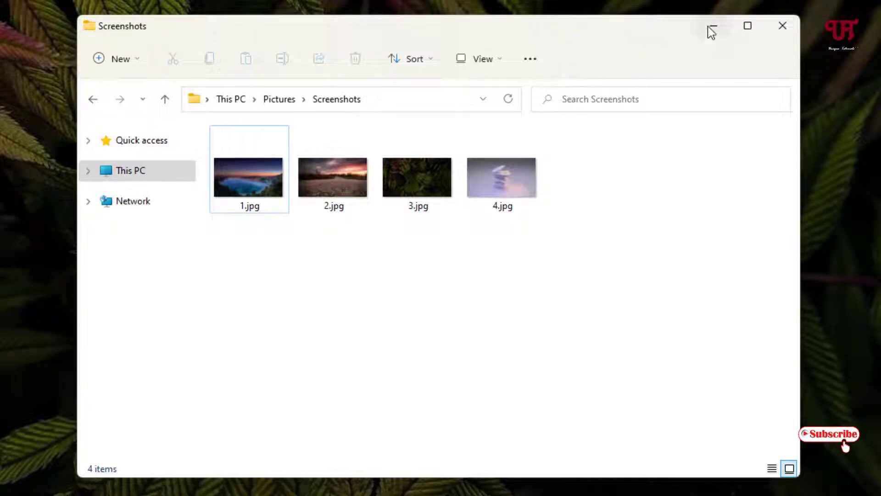
{"action": "left_click", "coordinate": [782, 26]}
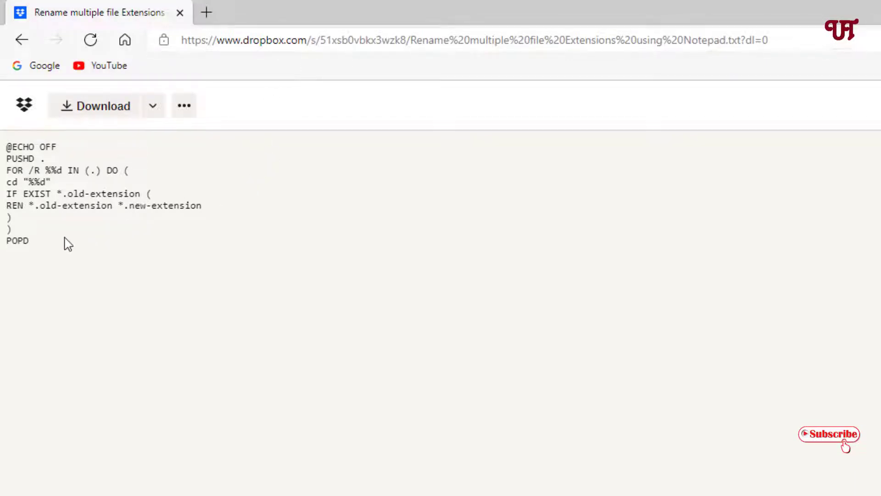
{"action": "mouse_move", "coordinate": [101, 117]}
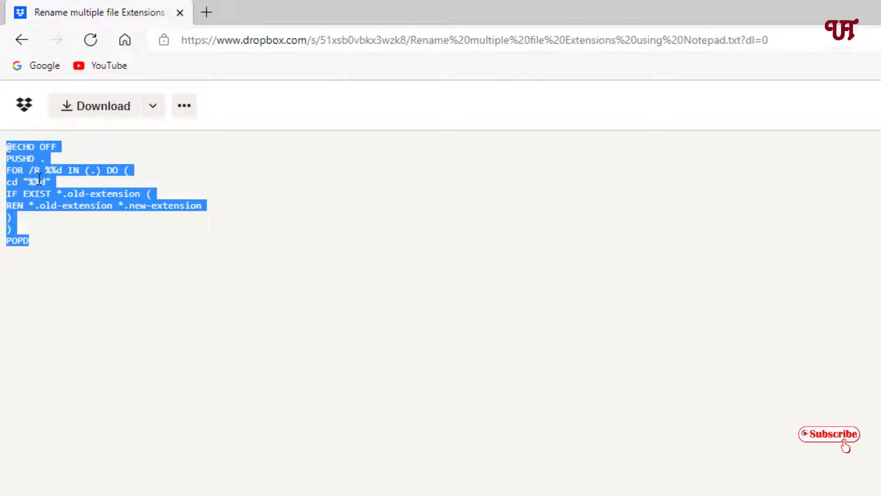
{"action": "mouse_move", "coordinate": [76, 112]}
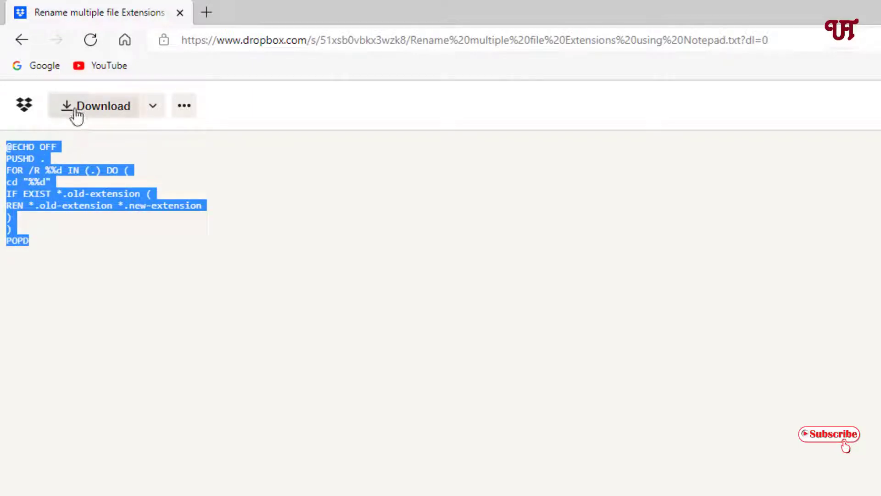
Step: Copy the selected batch rename script from the Dropbox page and close the browser
{"action": "right_click", "coordinate": [25, 191]}
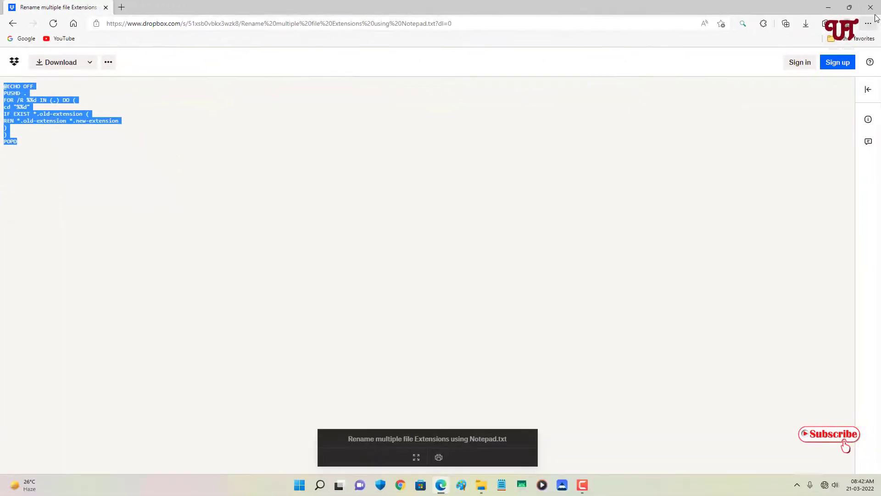
{"action": "left_click", "coordinate": [870, 7]}
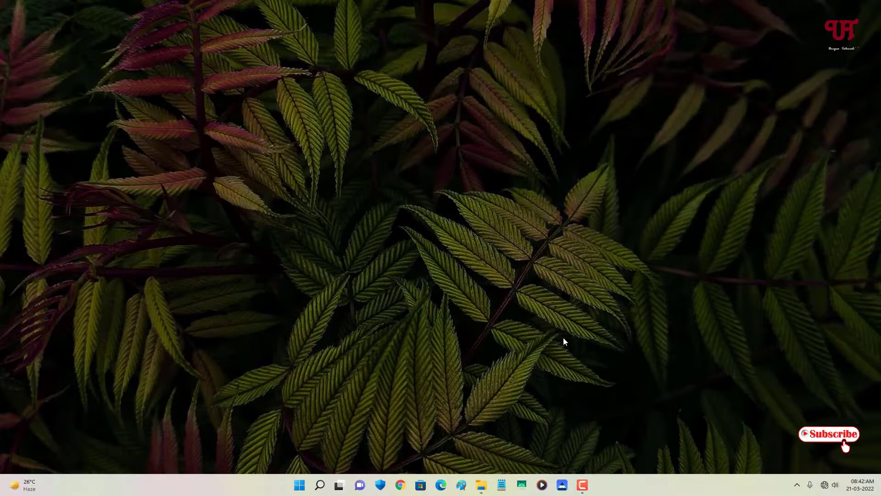
Step: Paste the script into a new Notepad note and select the old-extension placeholder
{"action": "left_click", "coordinate": [498, 485]}
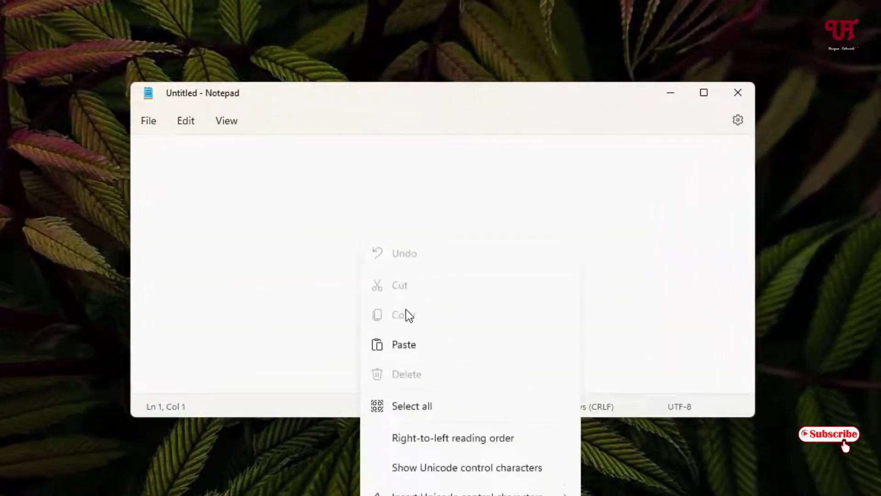
{"action": "left_click", "coordinate": [404, 343]}
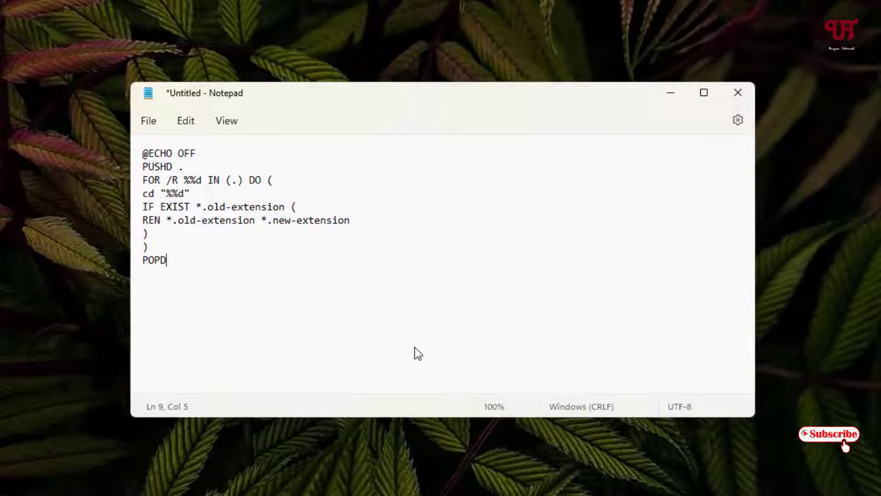
{"action": "mouse_move", "coordinate": [334, 264]}
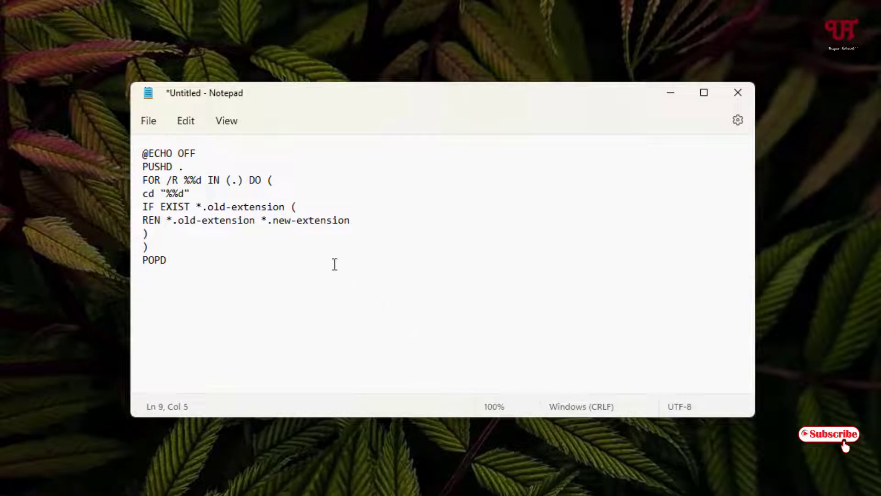
{"action": "double_click", "coordinate": [265, 207]}
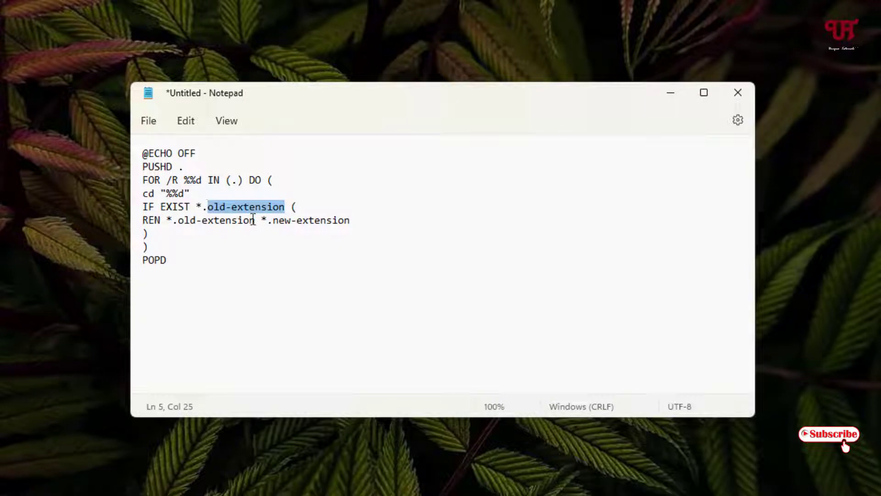
{"action": "double_click", "coordinate": [216, 220]}
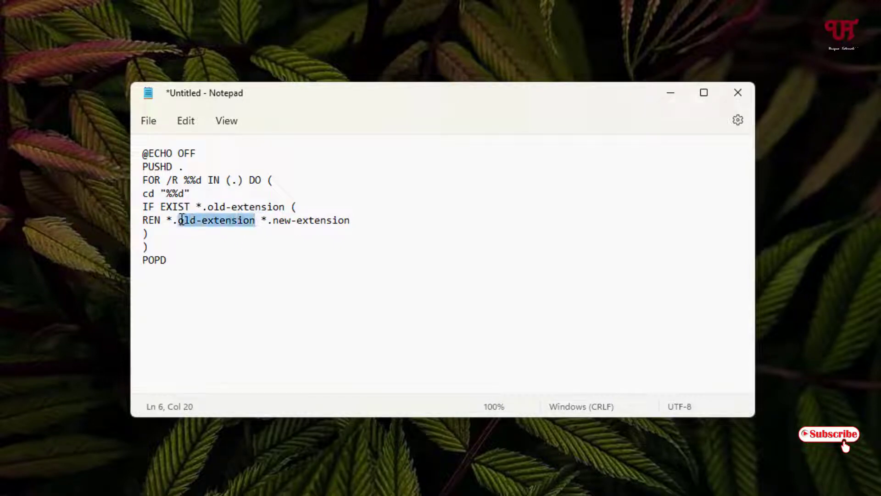
{"action": "double_click", "coordinate": [308, 220]}
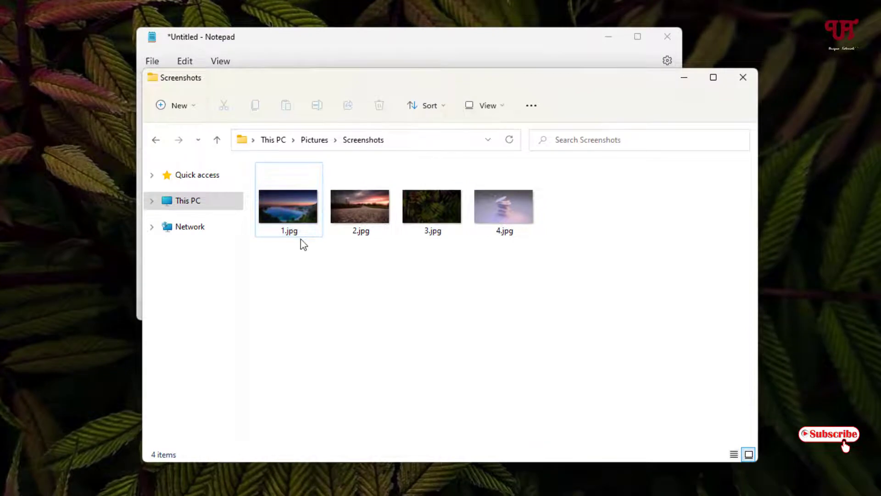
{"action": "mouse_move", "coordinate": [550, 212]}
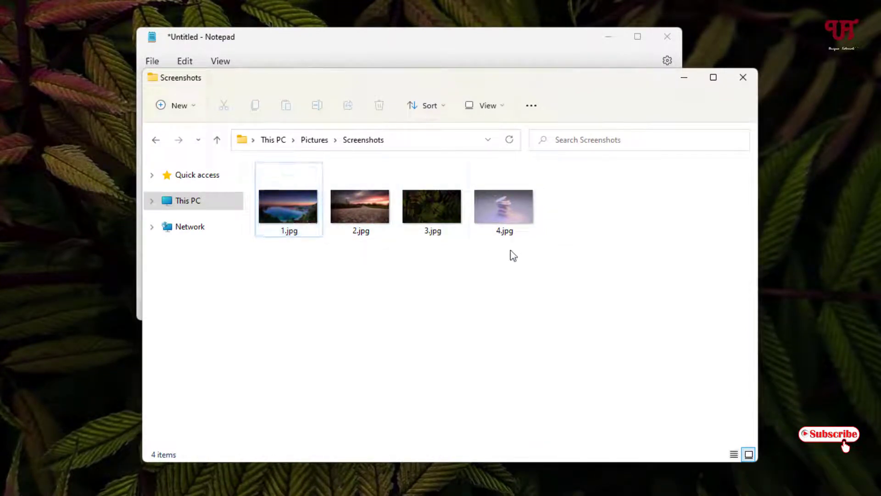
{"action": "left_click", "coordinate": [503, 206]}
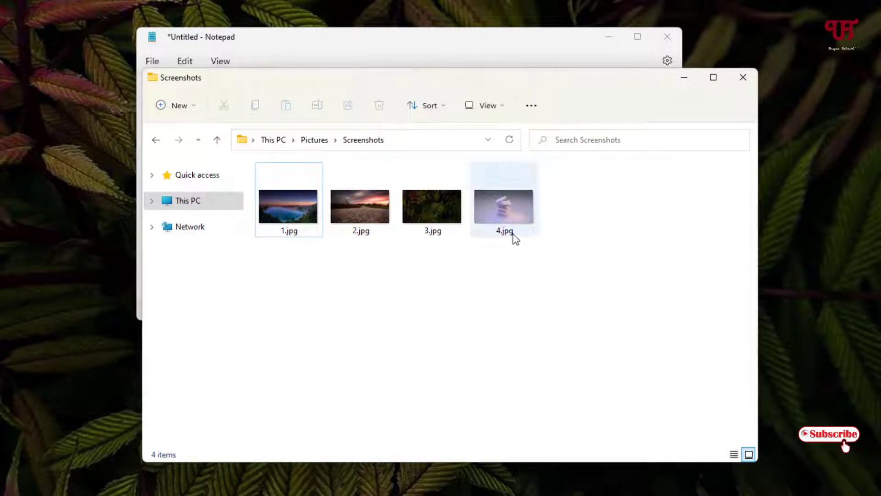
{"action": "left_click", "coordinate": [656, 189]}
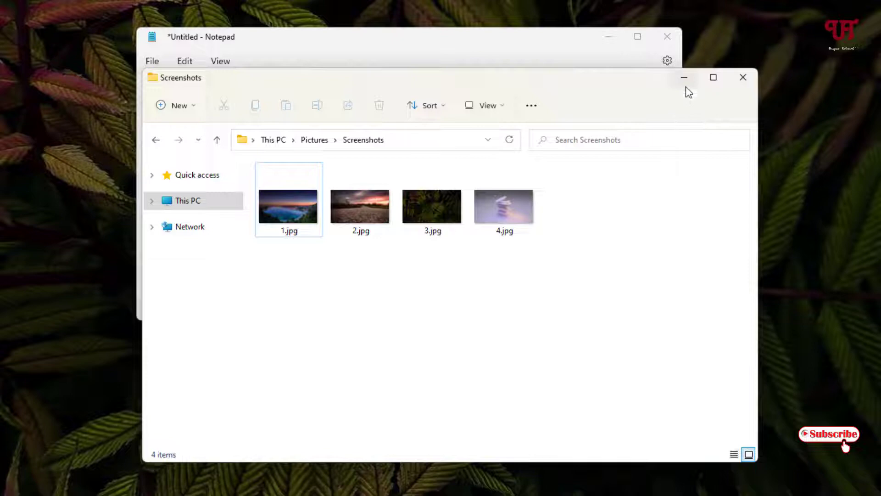
{"action": "mouse_move", "coordinate": [683, 78]}
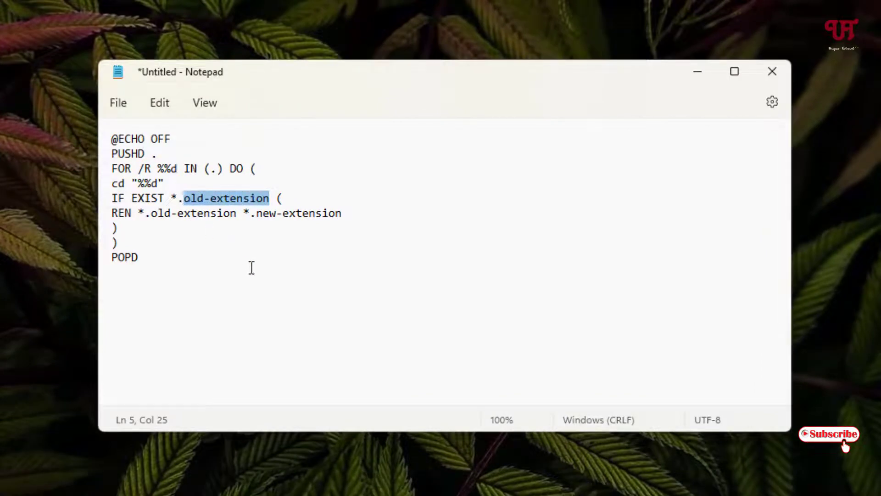
Step: Replace both old-extension placeholders with jpg and new-extension with png
{"action": "type", "text": "jpg"}
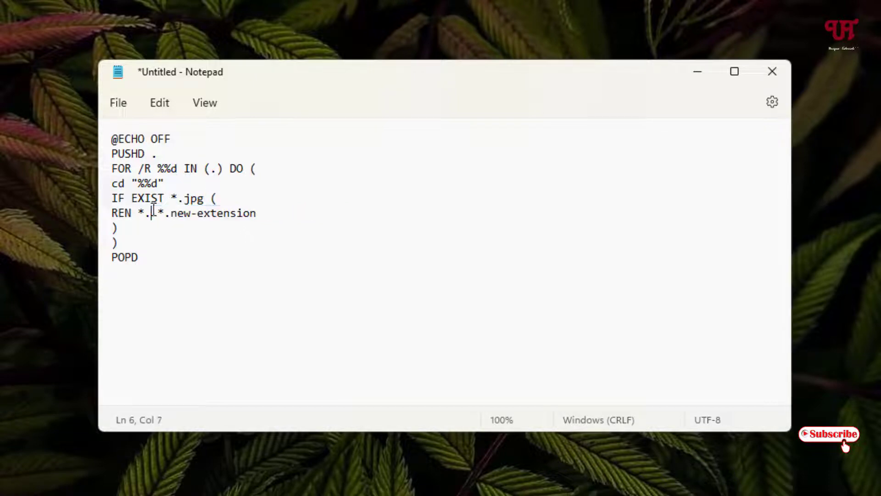
{"action": "type", "text": "jpg"}
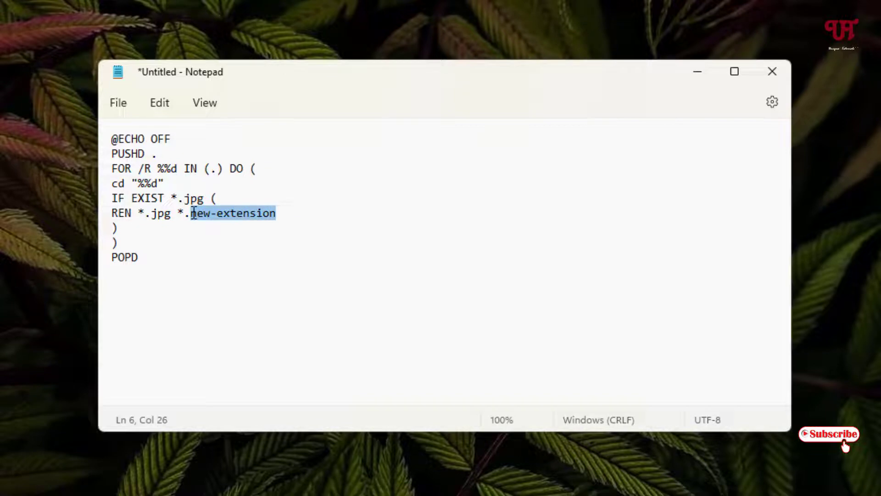
{"action": "type", "text": "png"}
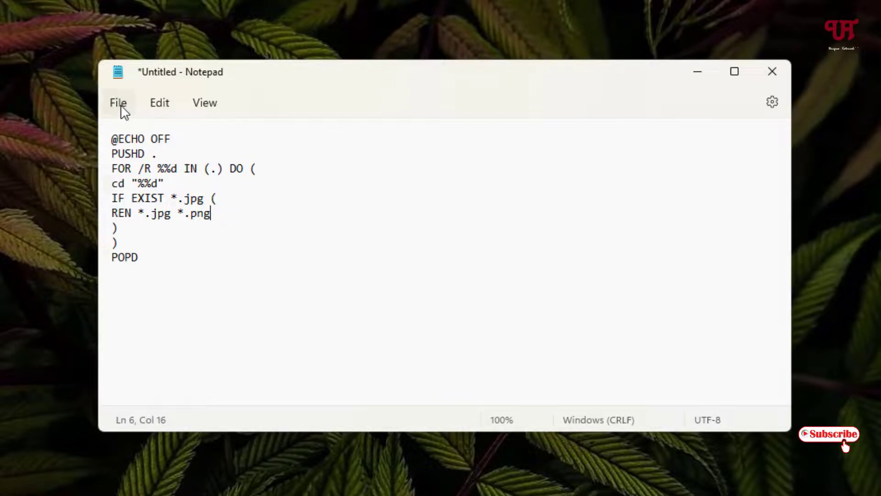
Step: Save the script on the Desktop under the name convert.bat
{"action": "left_click", "coordinate": [118, 103]}
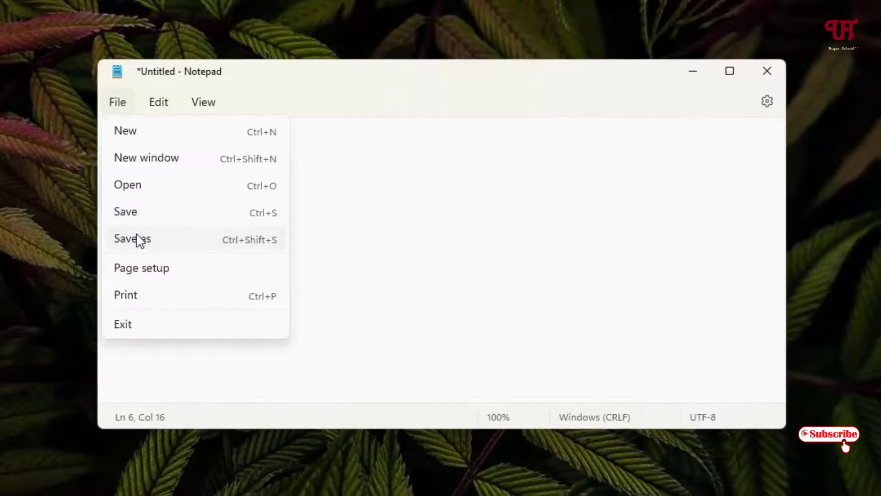
{"action": "left_click", "coordinate": [133, 238]}
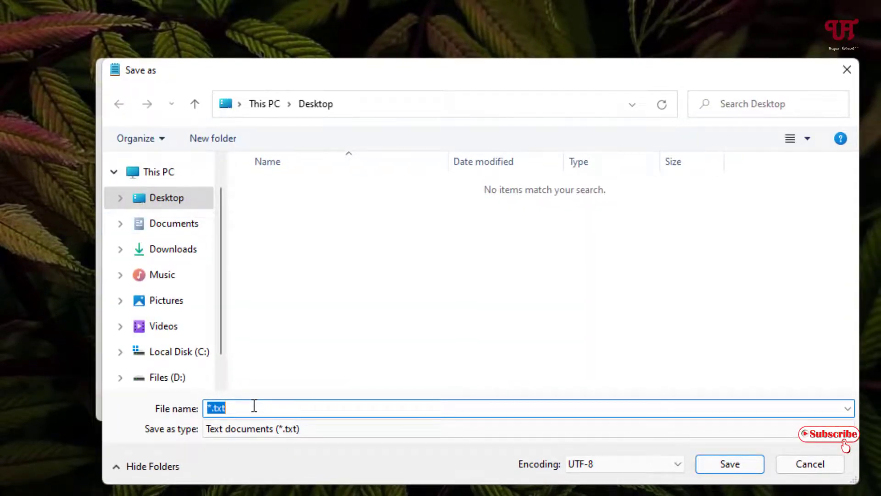
{"action": "type", "text": "co"}
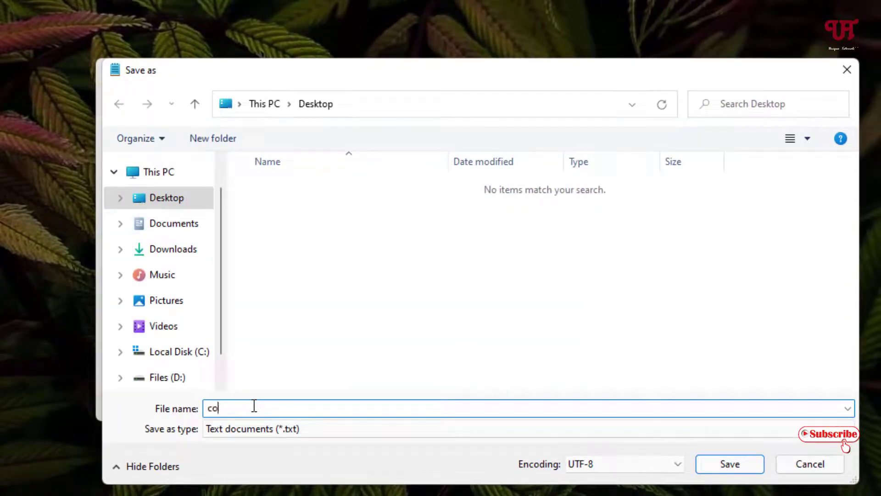
{"action": "type", "text": "nvert"}
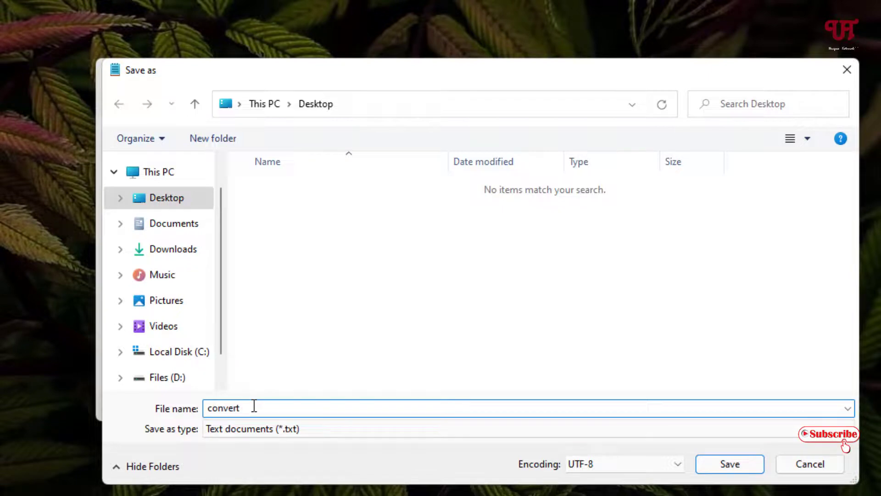
{"action": "type", "text": ".bat"}
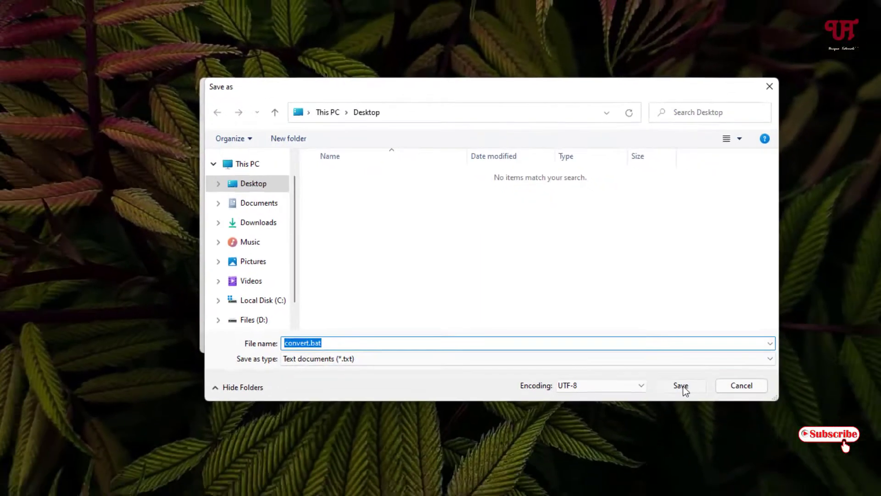
{"action": "left_click", "coordinate": [680, 385]}
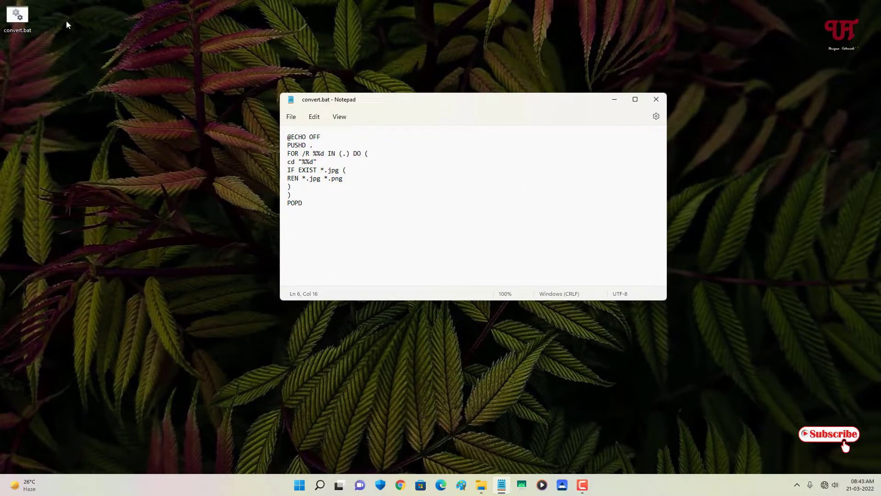
{"action": "mouse_move", "coordinate": [221, 73]}
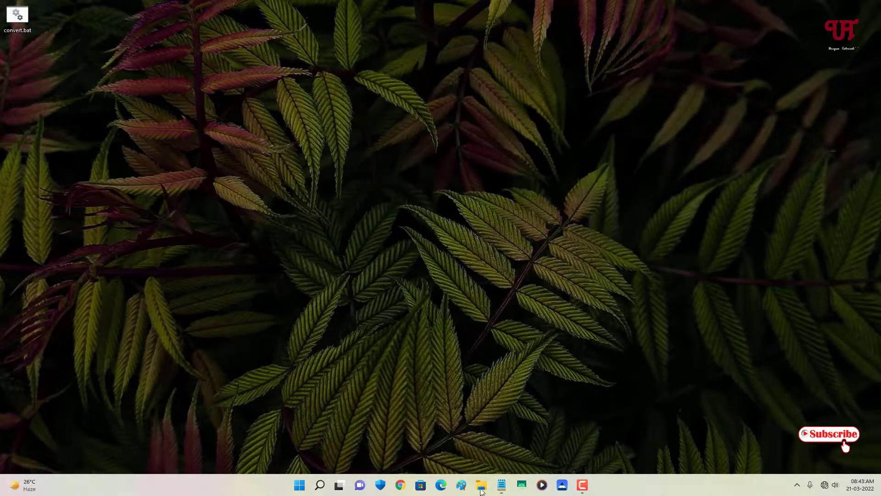
Step: Launch File Explorer from the taskbar
{"action": "left_click", "coordinate": [481, 485]}
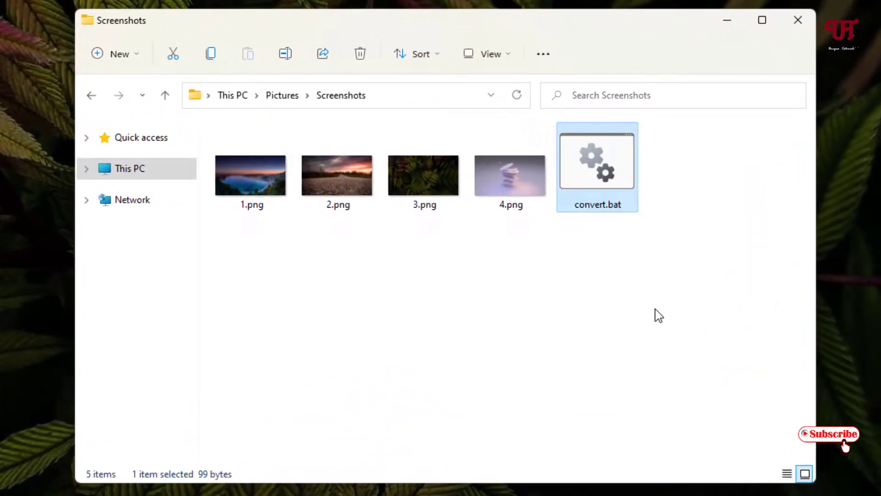
{"action": "mouse_move", "coordinate": [507, 218]}
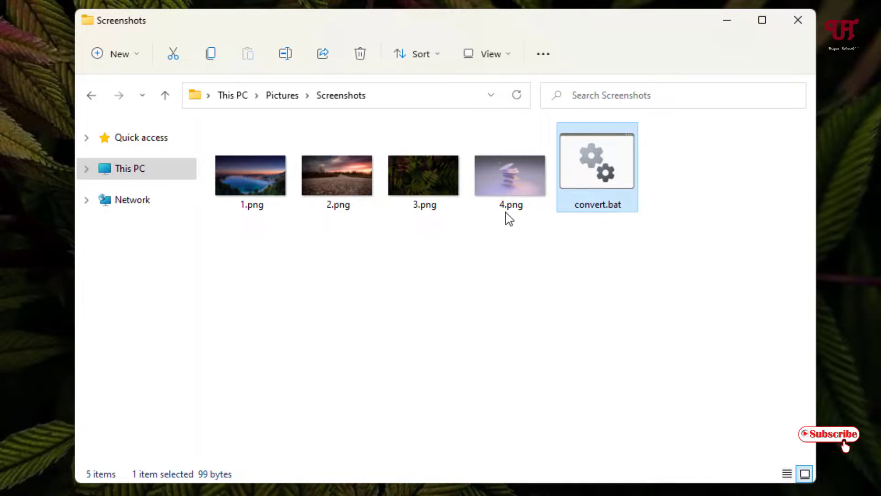
Step: Confirm Screenshots shows 1.png–4.png beside convert.bat, then close the window
{"action": "left_click", "coordinate": [250, 175]}
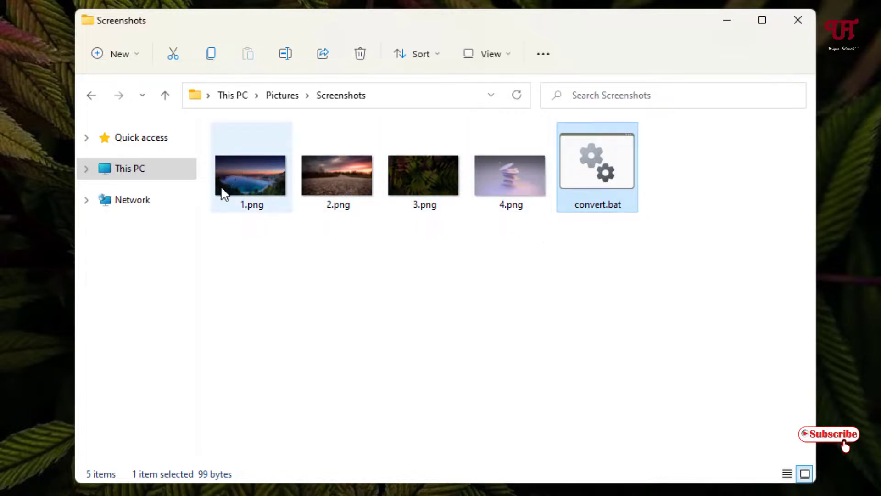
{"action": "left_click", "coordinate": [534, 228]}
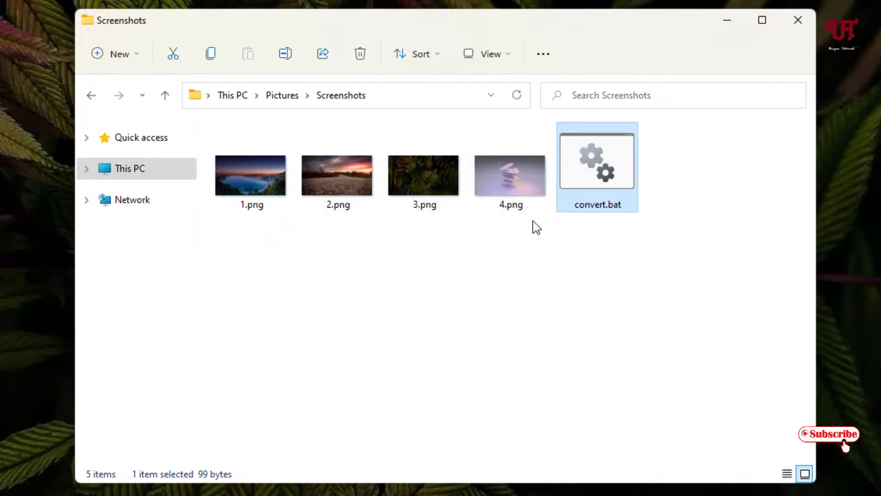
{"action": "left_click", "coordinate": [250, 175]}
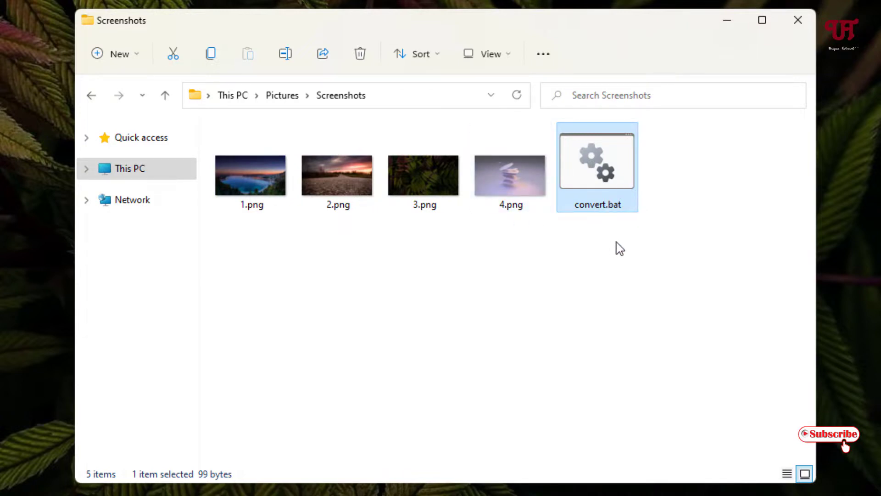
{"action": "mouse_move", "coordinate": [650, 272]}
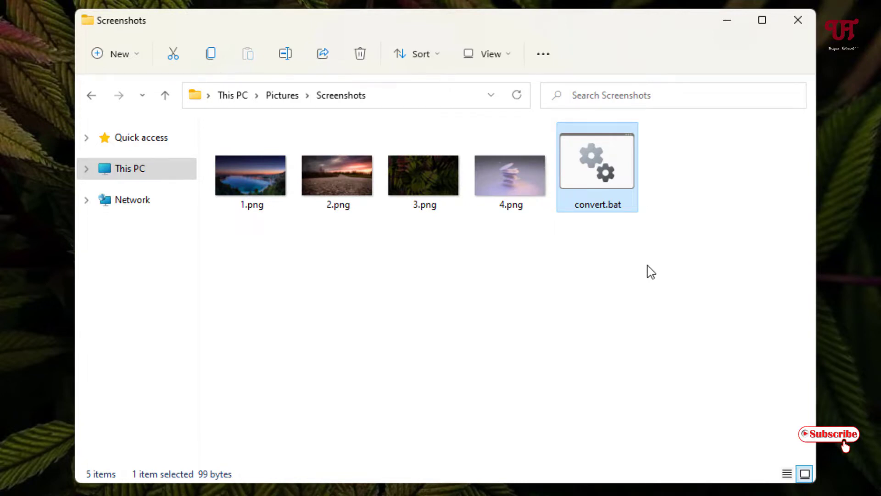
{"action": "mouse_move", "coordinate": [798, 20]}
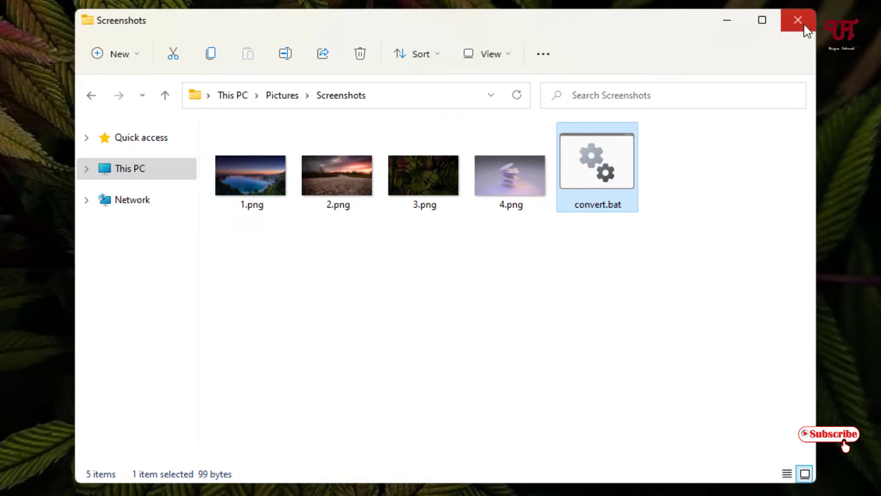
{"action": "left_click", "coordinate": [797, 20]}
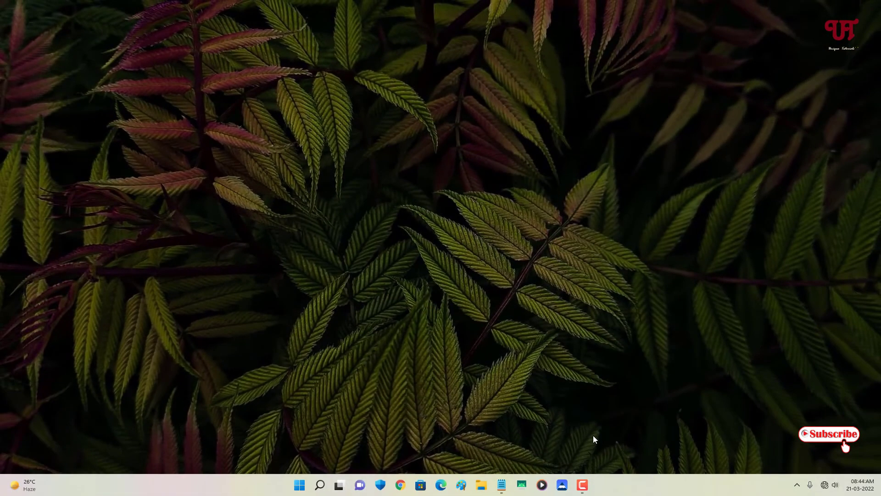